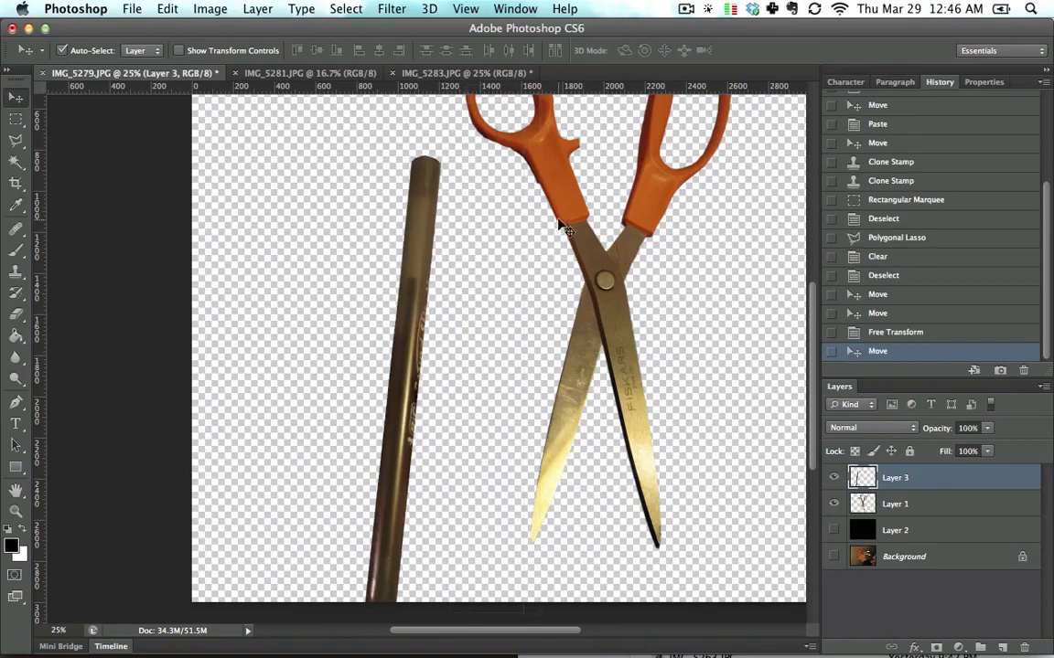
Drag the pen over the scissors so it lies diagonally across the left handle
left_click(895, 504)
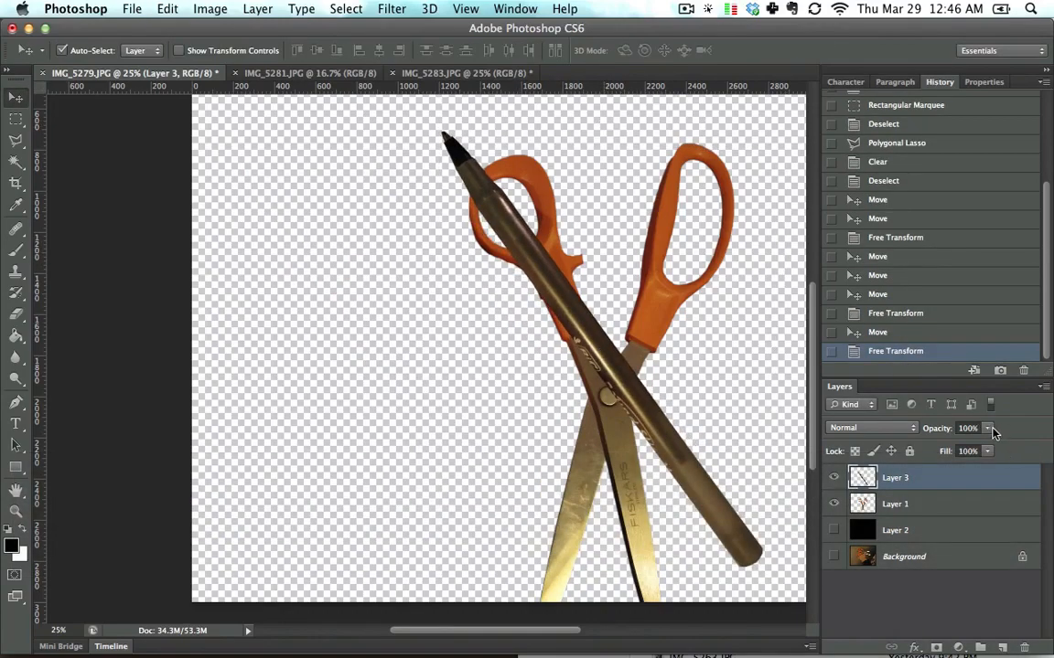
Lower the pen layer to 50% opacity, then scale and nudge it onto the left blade
left_click_drag(986, 428, 948, 444)
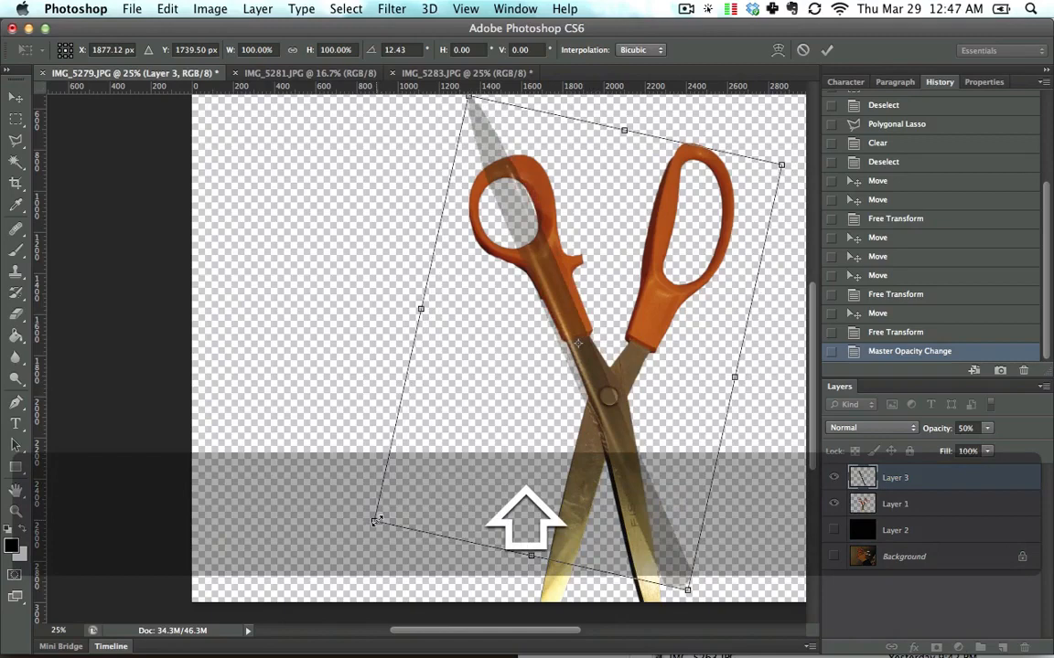
left_click_drag(373, 522, 384, 511)
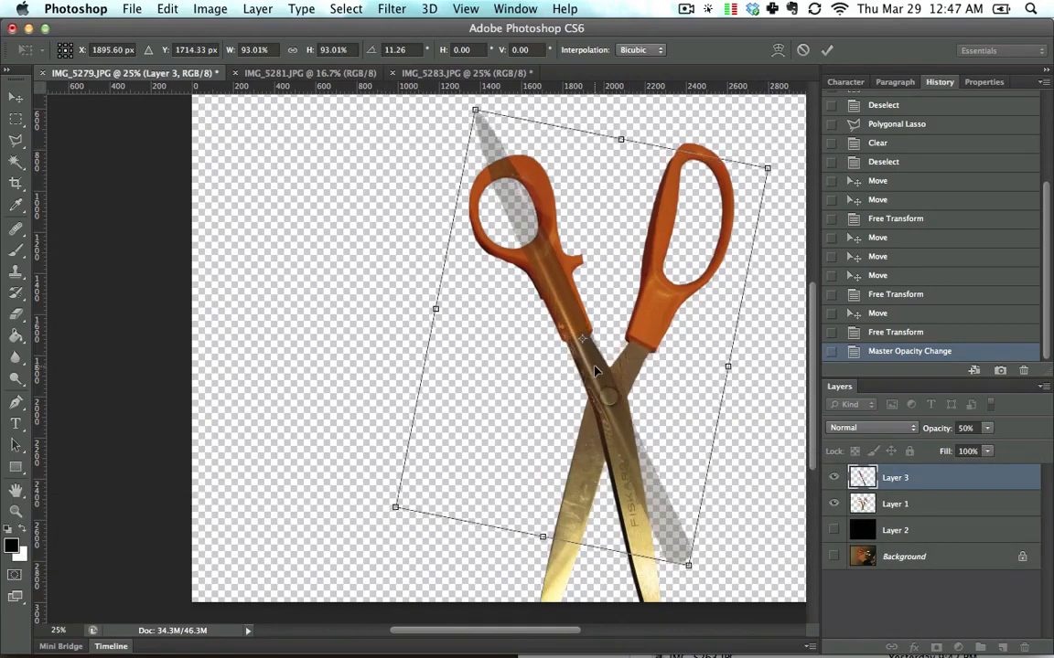
left_click_drag(595, 371, 599, 385)
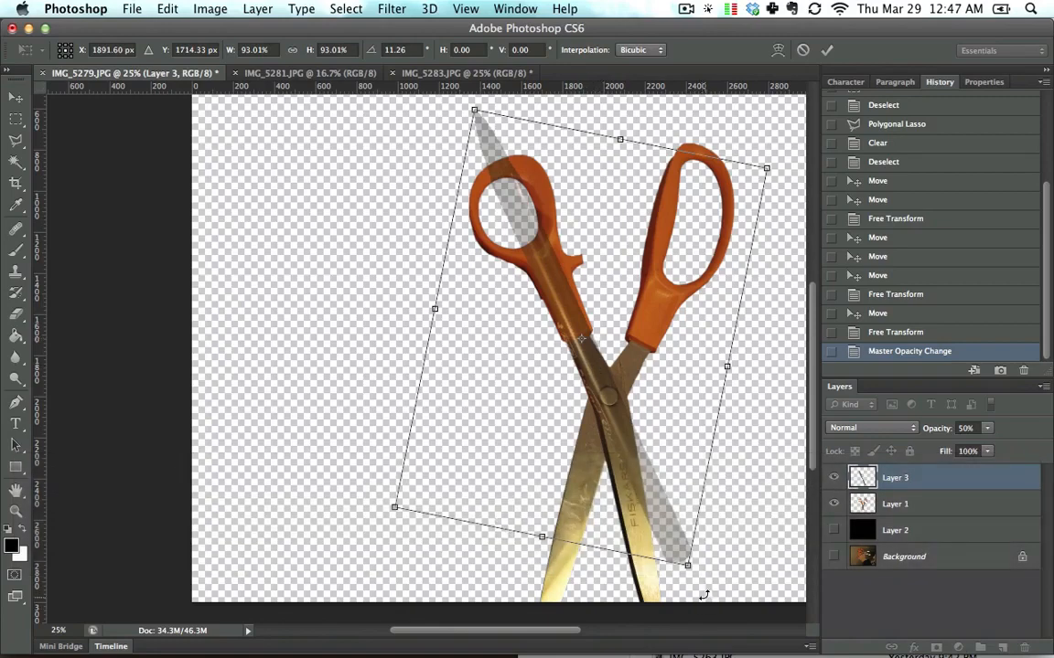
Rotate the pen to the blade's angle and select the scissors copy layer for erasing
left_click_drag(687, 564, 700, 559)
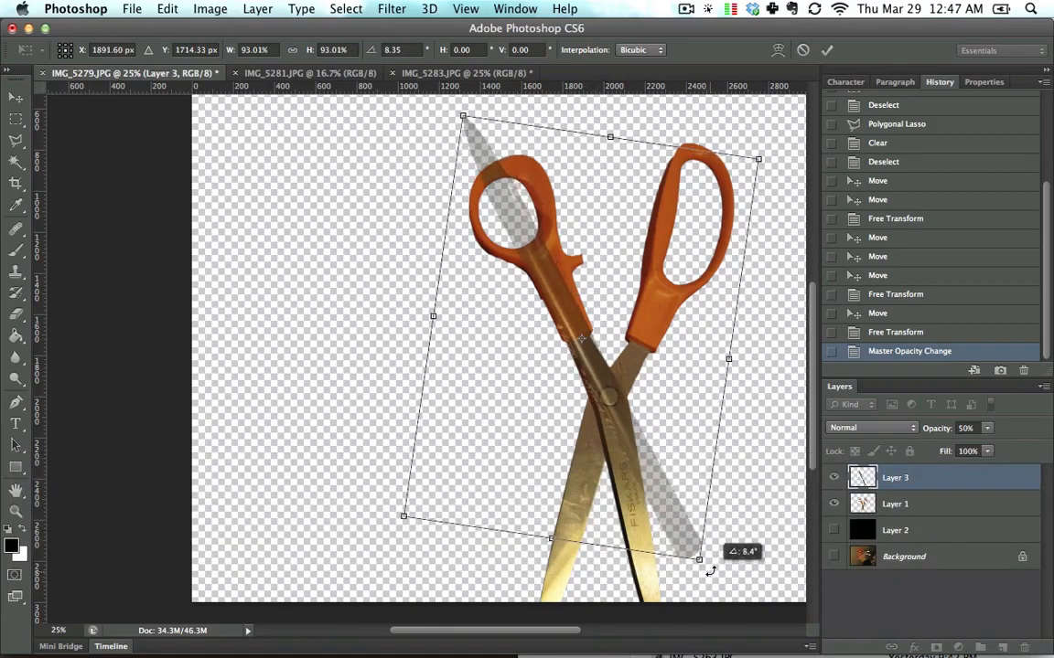
left_click_drag(700, 558, 706, 567)
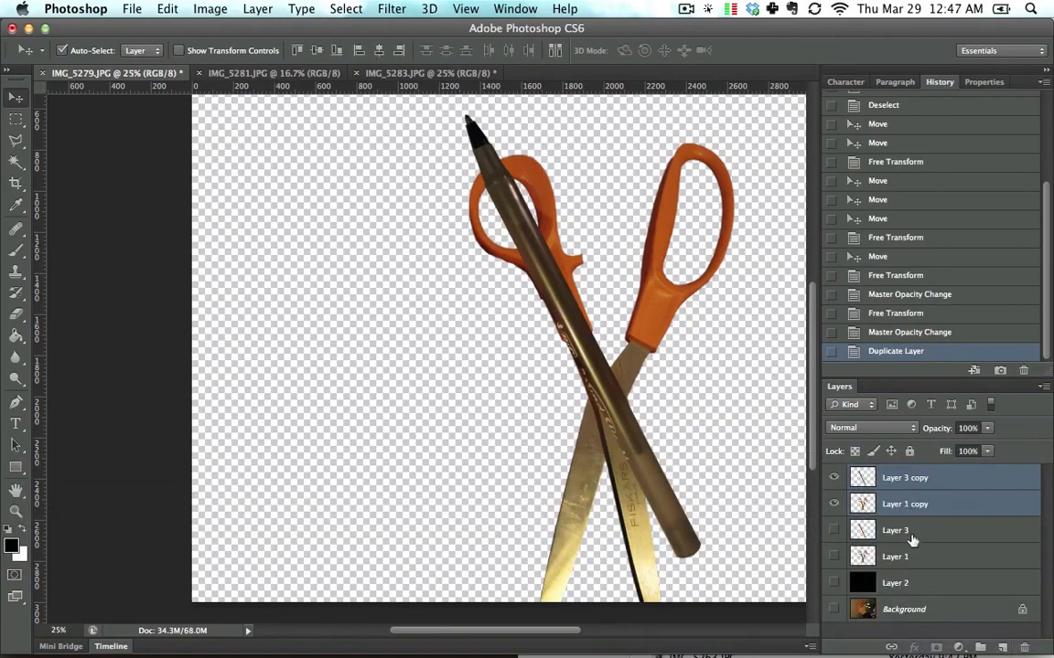
left_click(905, 504)
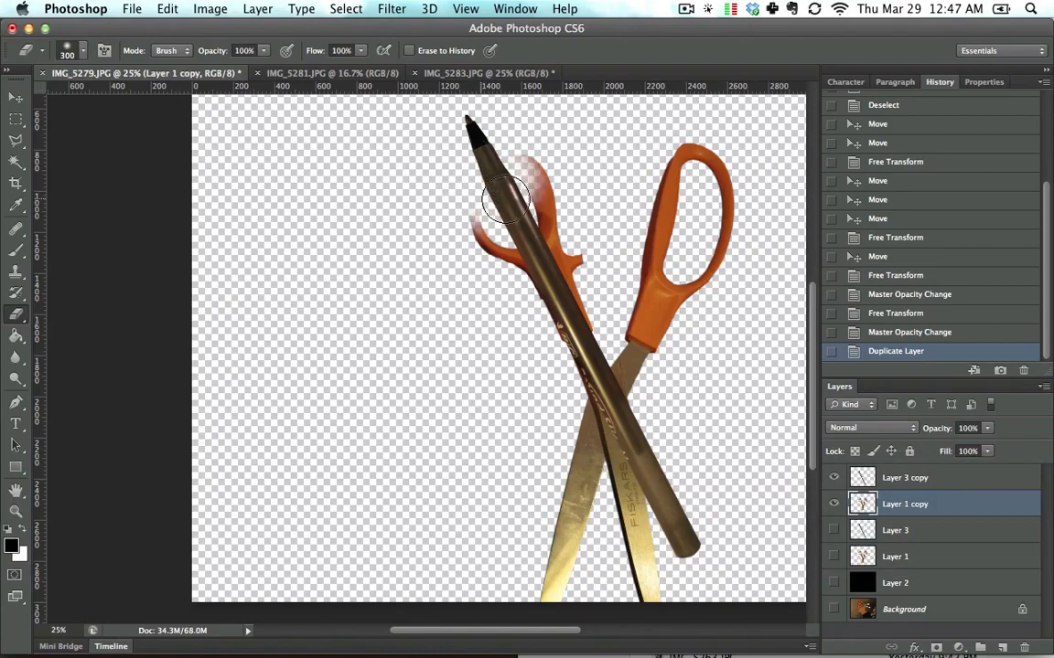
Erase the orange left handle and the pen's lower tail, then reveal the black background layer
left_click_drag(508, 197, 472, 226)
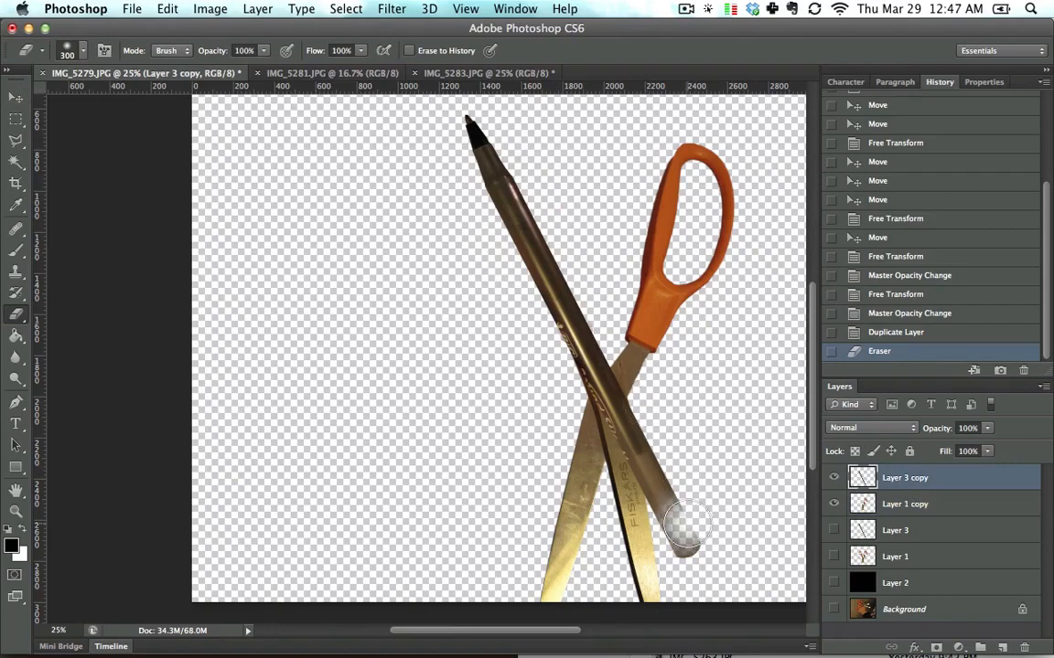
left_click_drag(686, 530, 599, 366)
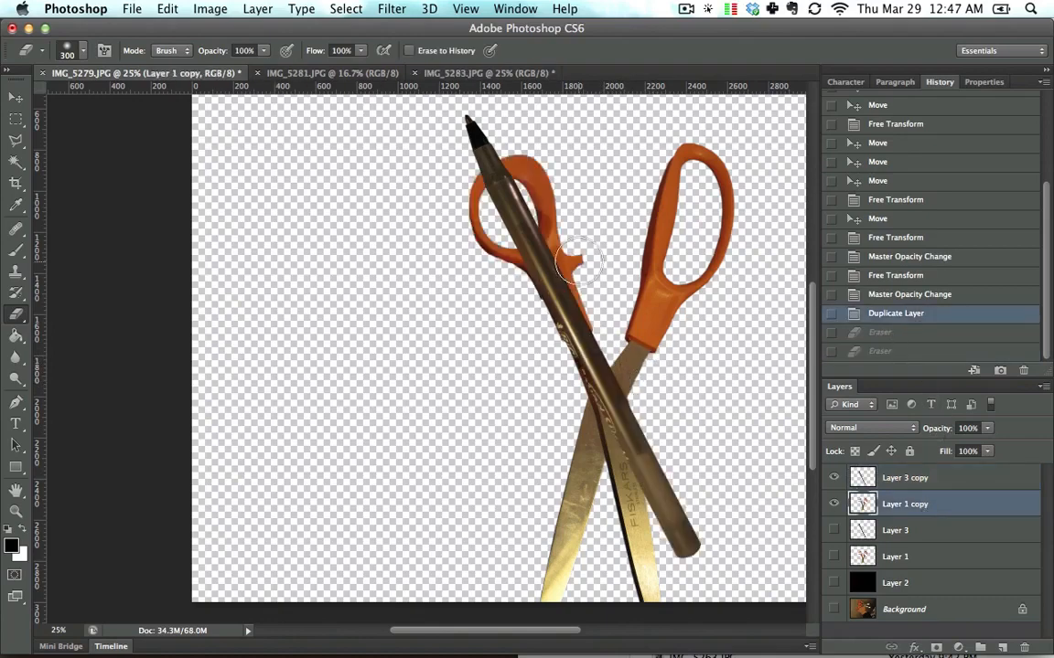
left_click_drag(567, 265, 498, 219)
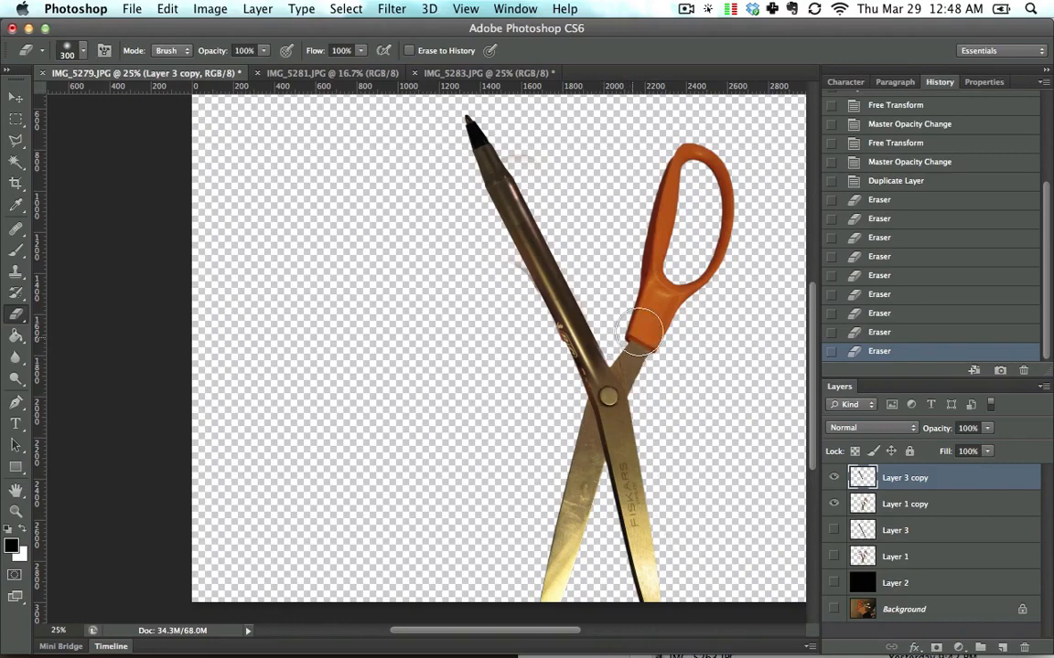
left_click(16, 98)
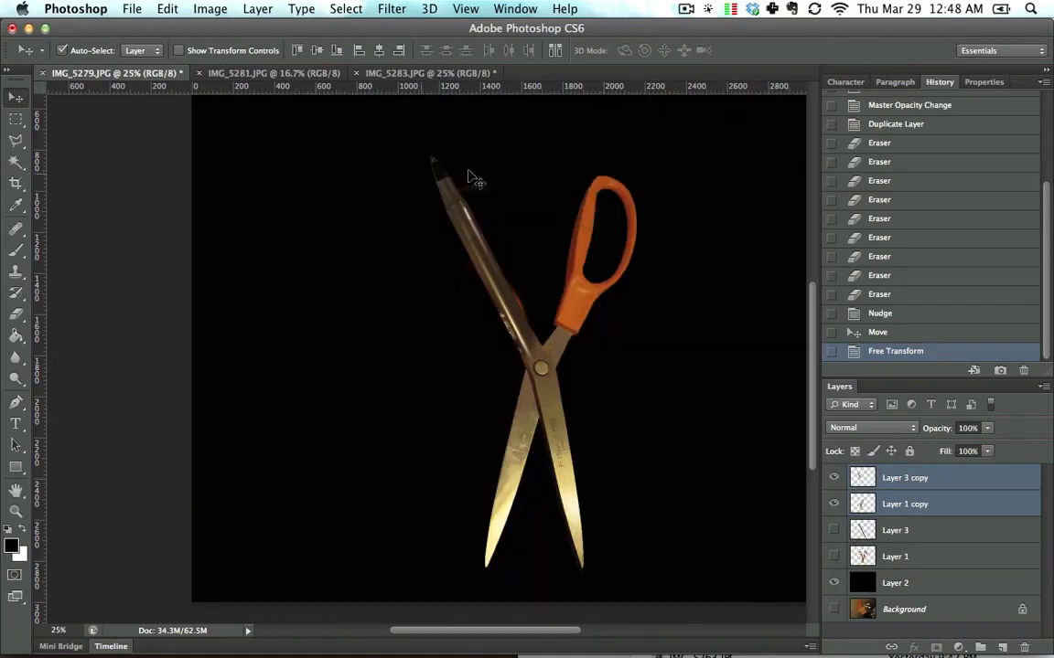
On the scissors copy, erase leftover orange pixels beside the pen and at the pivot
left_click(904, 504)
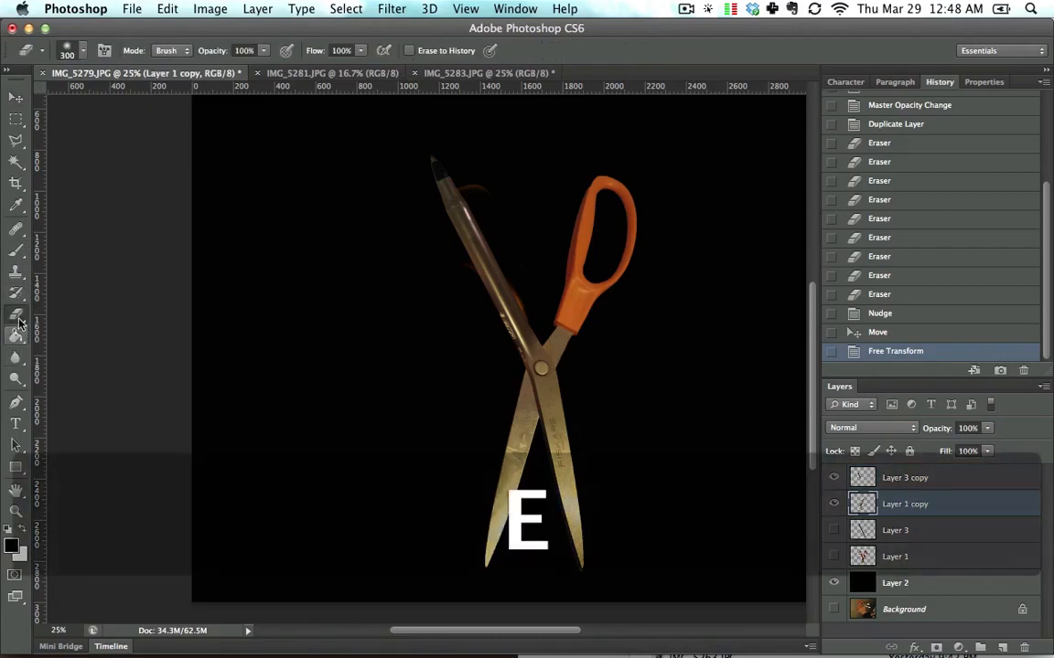
left_click_drag(525, 516, 512, 283)
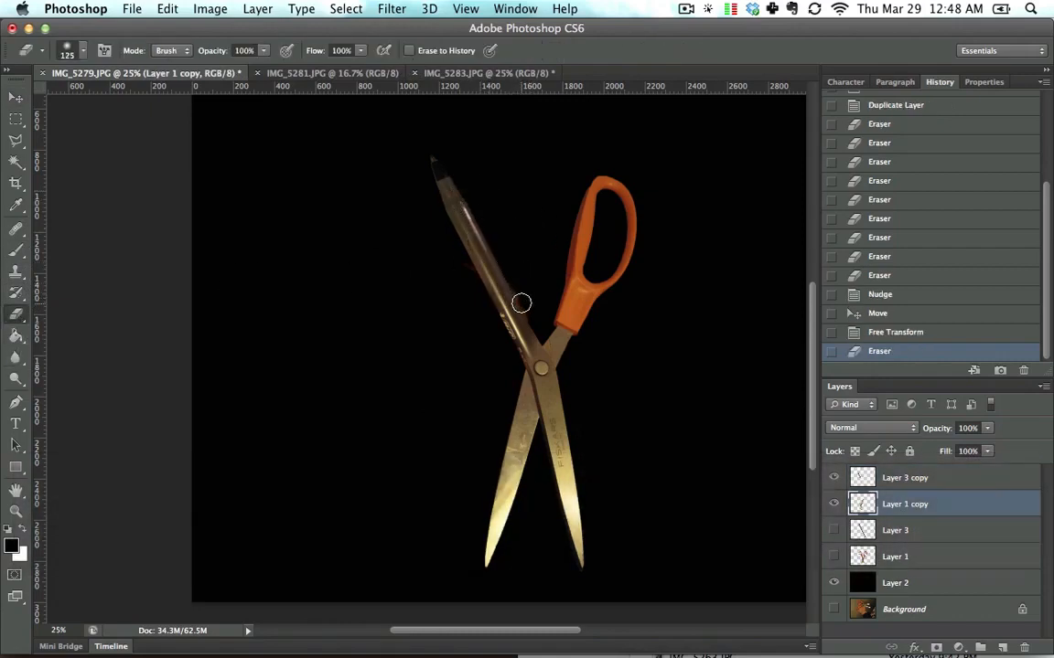
left_click_drag(522, 303, 472, 220)
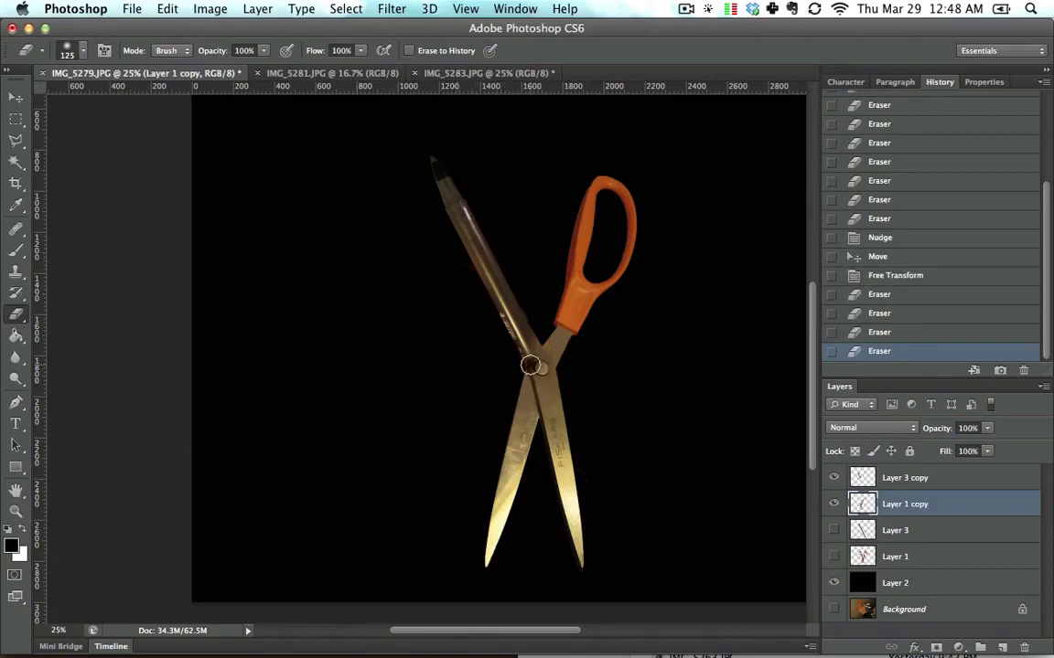
mouse_move(499, 400)
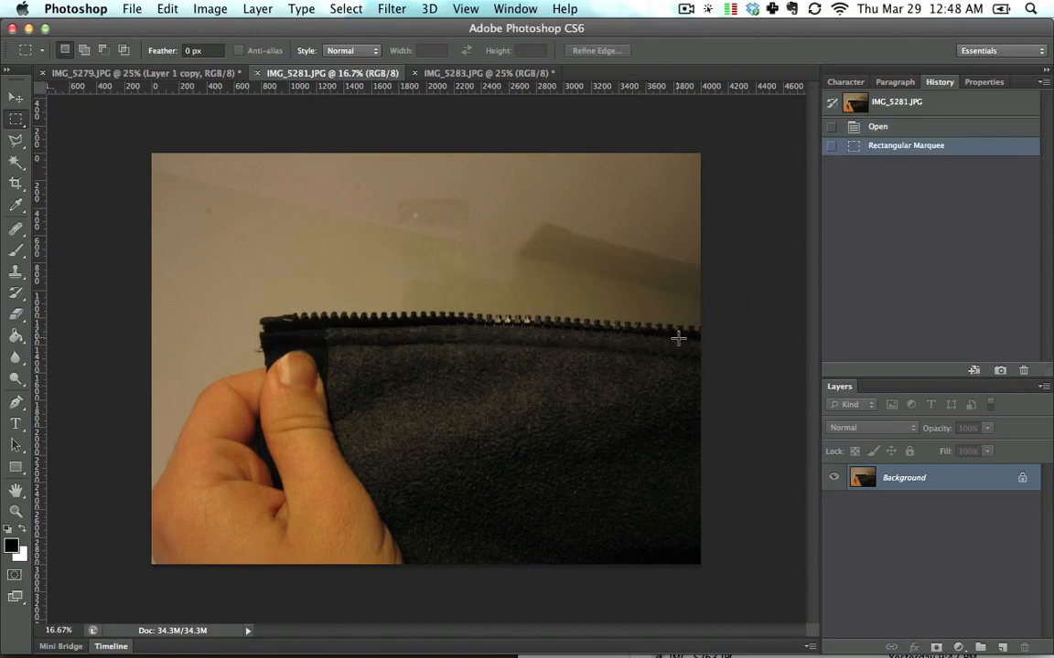
Paste the copied zipper strip as a new layer across the pen-scissors composite
key("cmd+v")
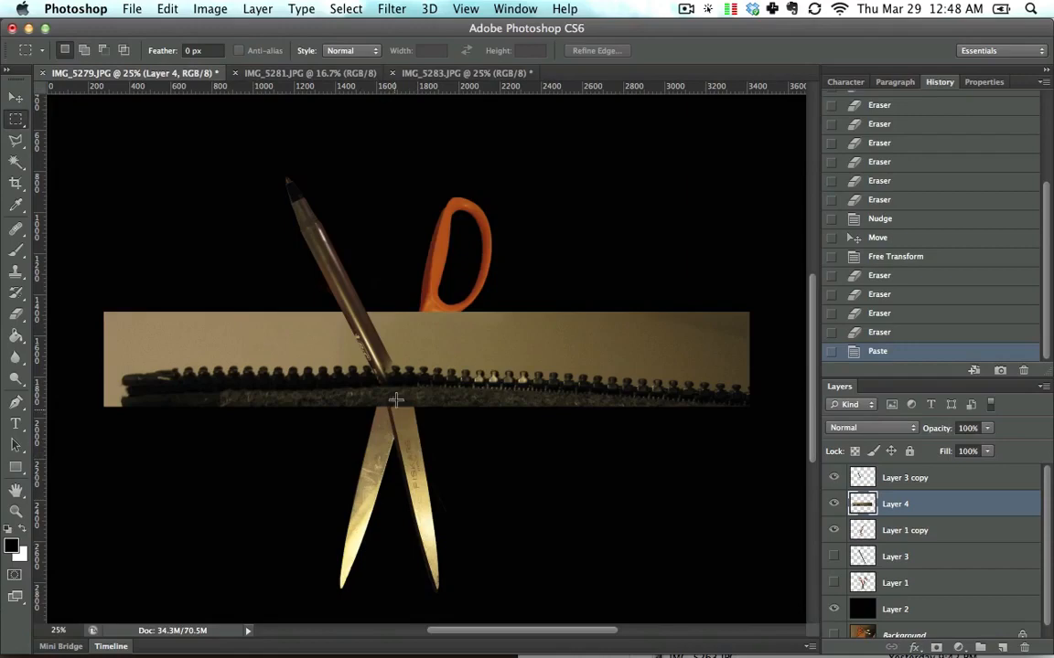
mouse_move(455, 460)
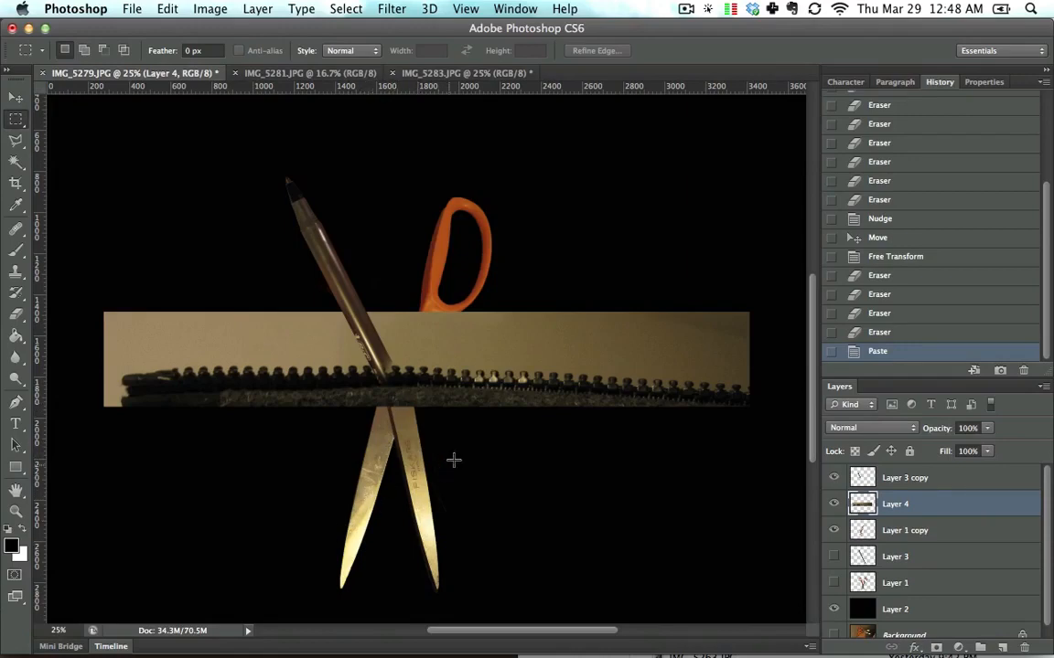